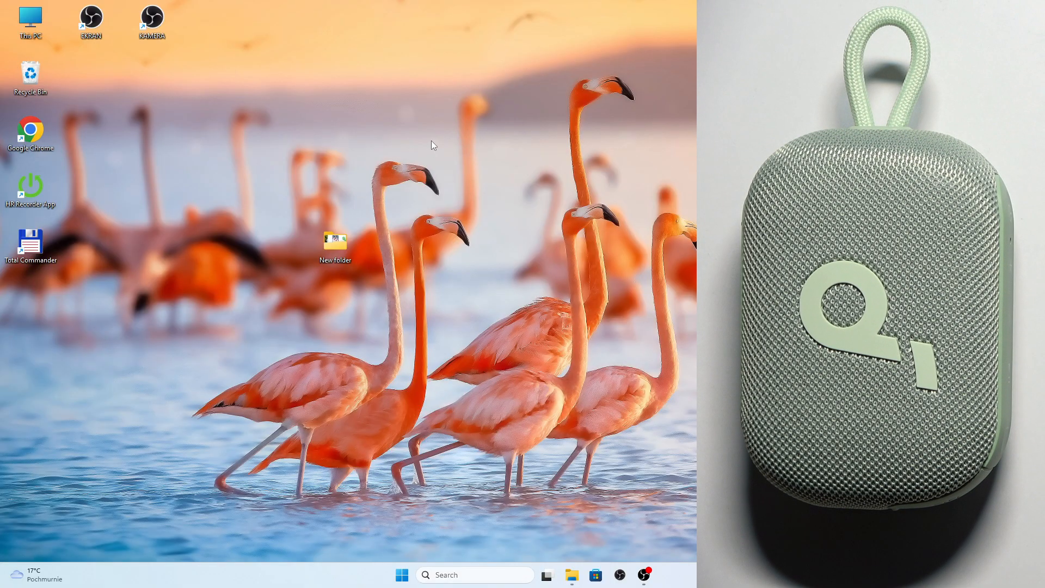
# Search 'bl' from Start to reach Bluetooth & devices and begin adding a new device.
pyautogui.click(91, 18)
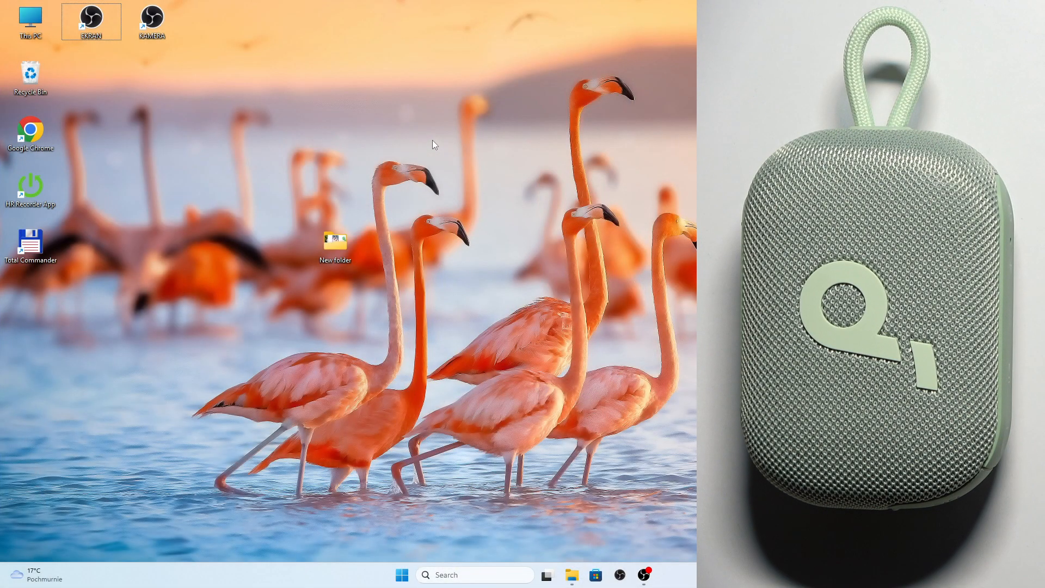
pyautogui.click(400, 575)
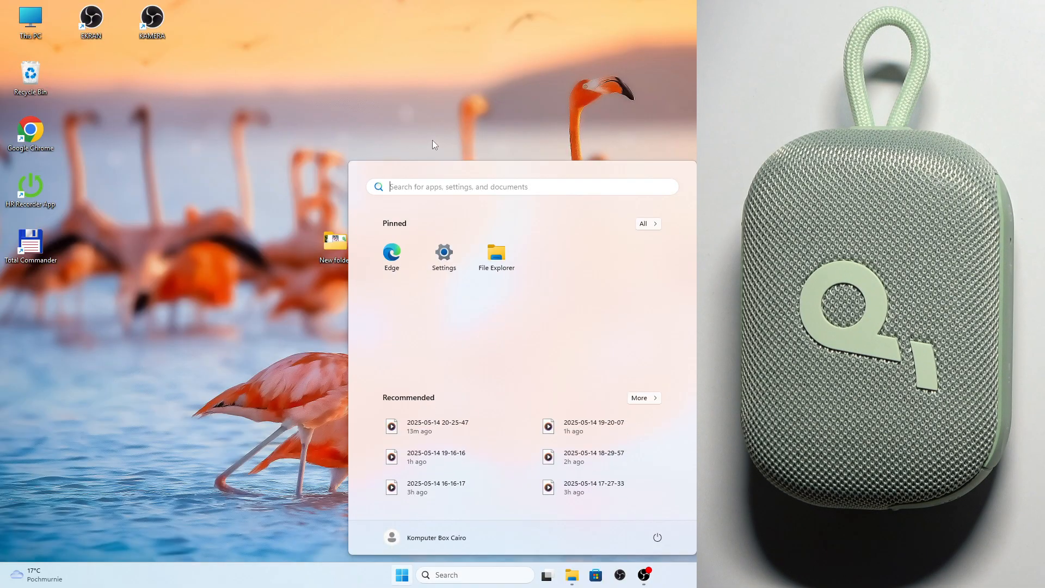
pyautogui.write('bl')
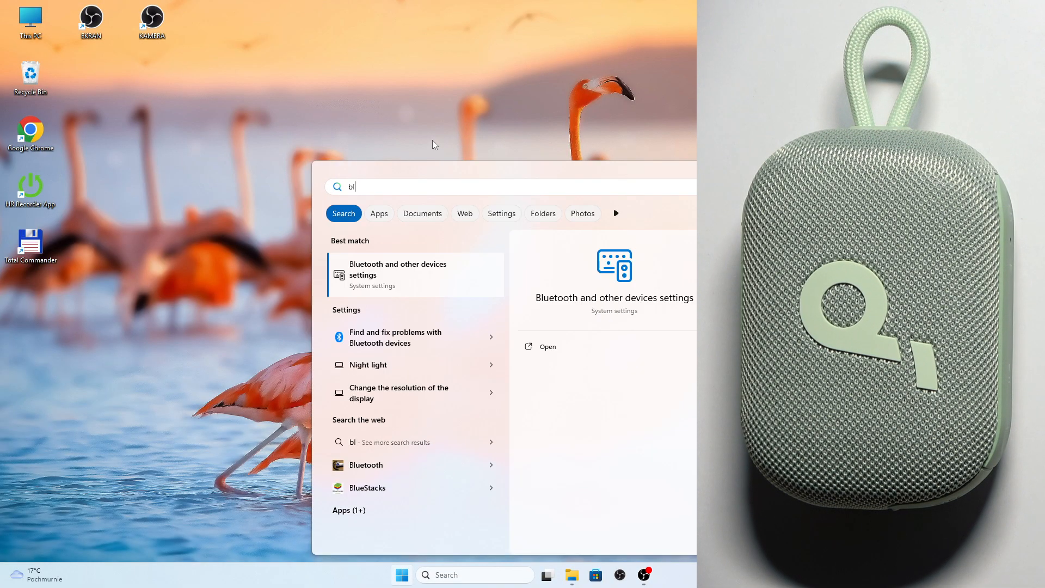
pyautogui.moveTo(384, 282)
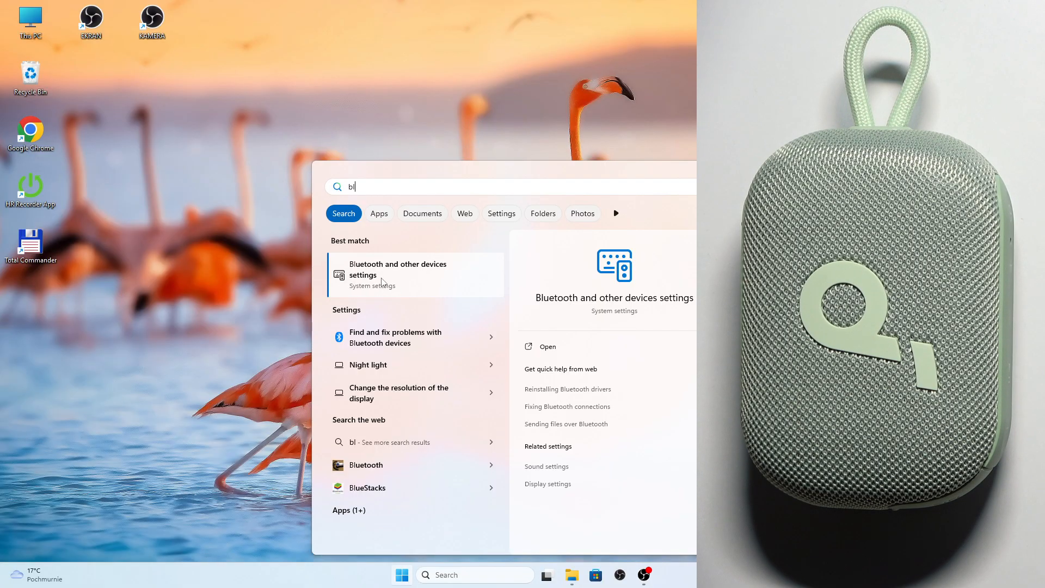
pyautogui.moveTo(403, 276)
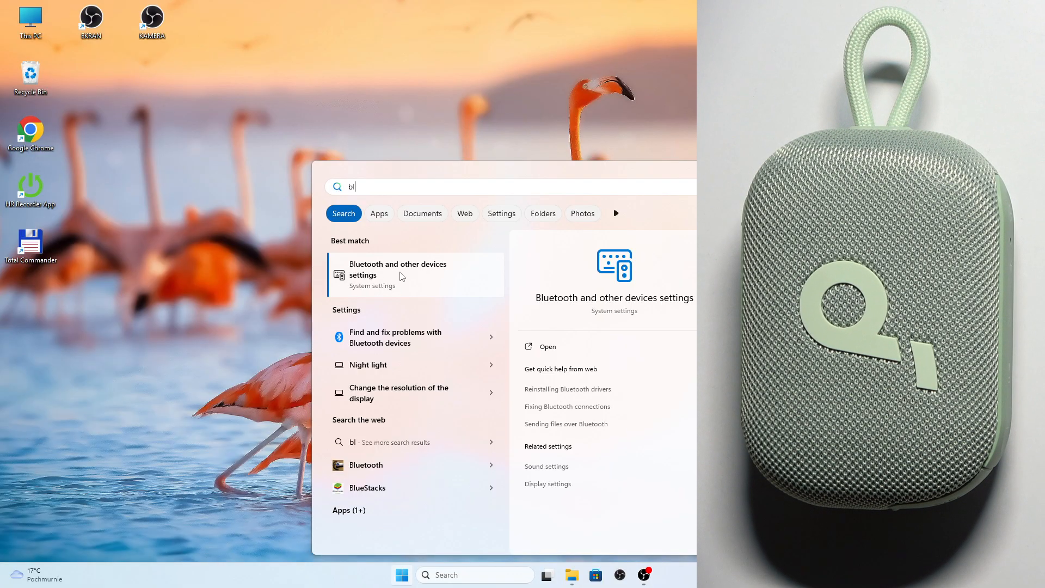
pyautogui.moveTo(388, 272)
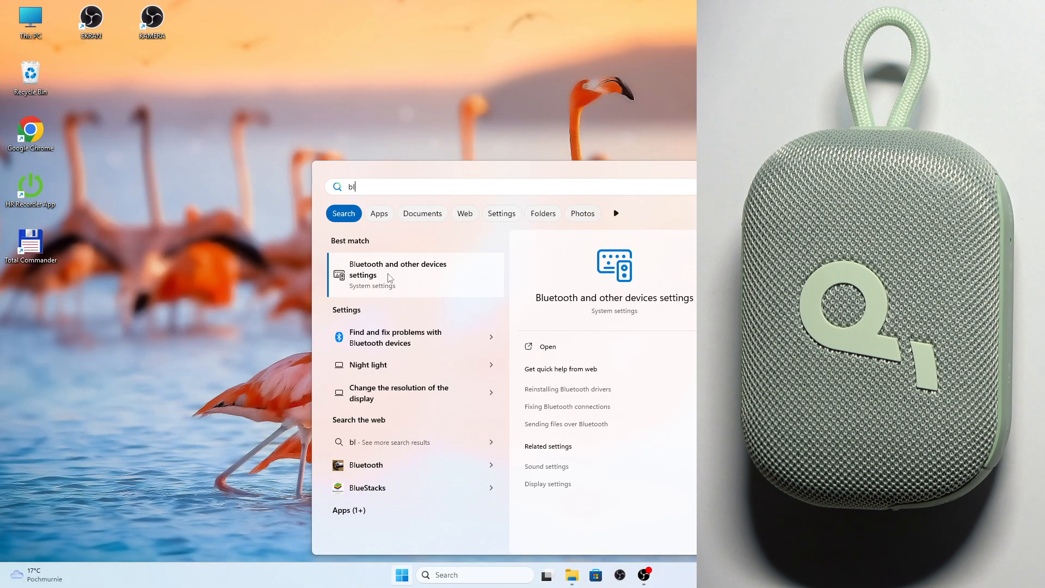
pyautogui.click(398, 270)
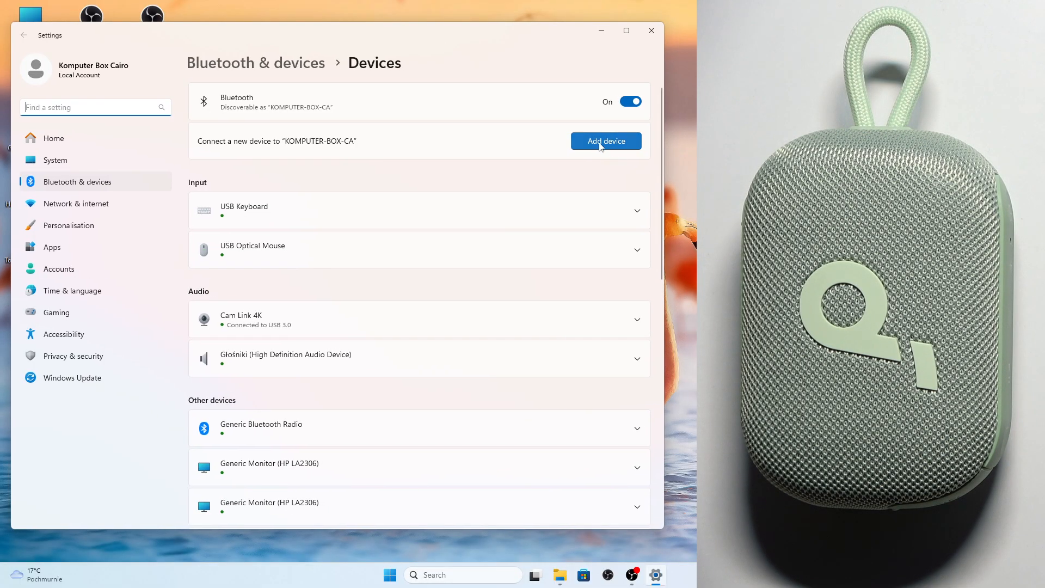
pyautogui.moveTo(588, 148)
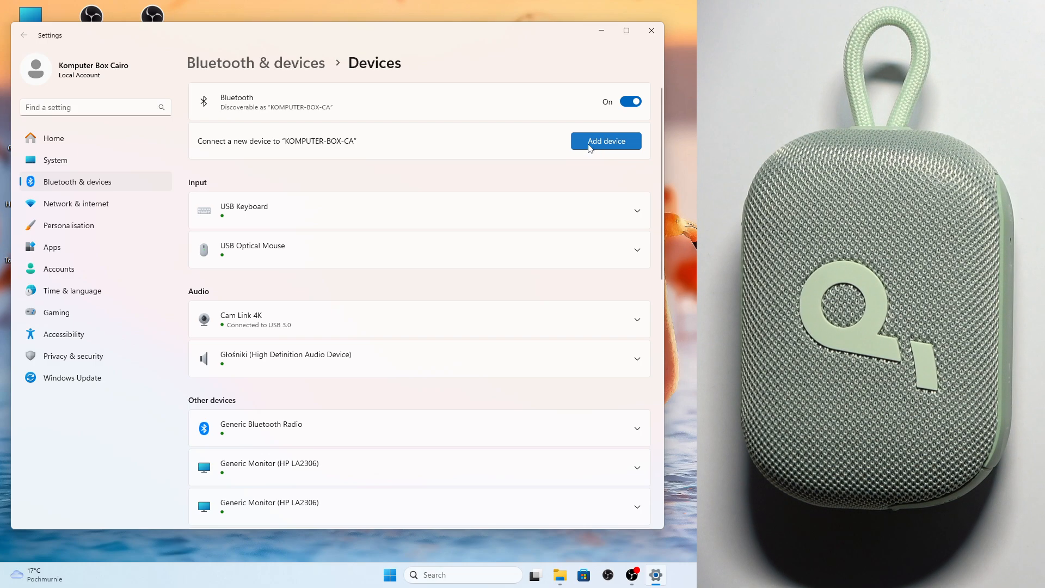
pyautogui.click(605, 141)
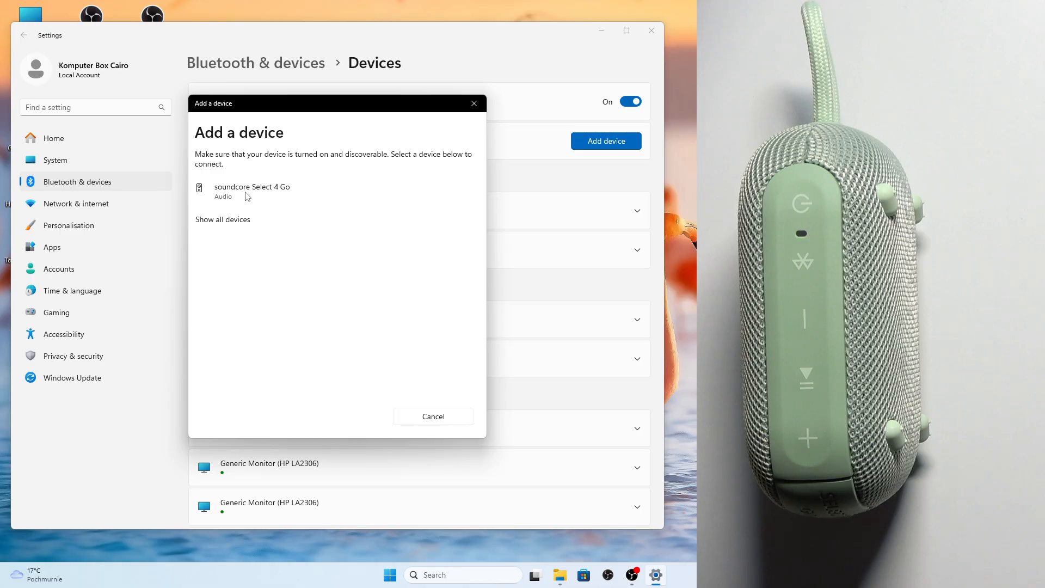
# Pair the soundcore Select 4 Go speaker and dismiss the 'ready to go' confirmation with Done.
pyautogui.click(253, 190)
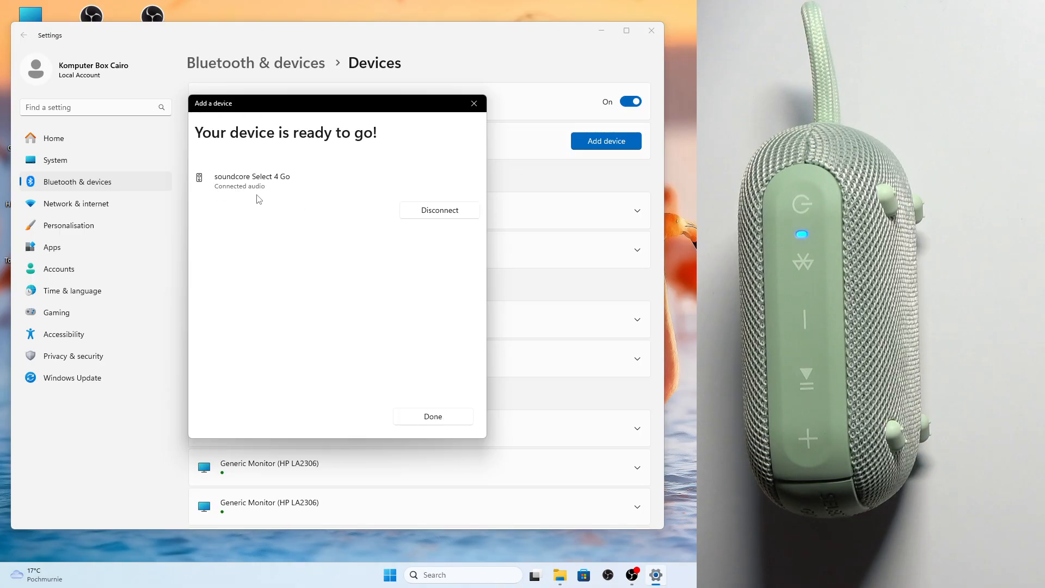
pyautogui.click(433, 415)
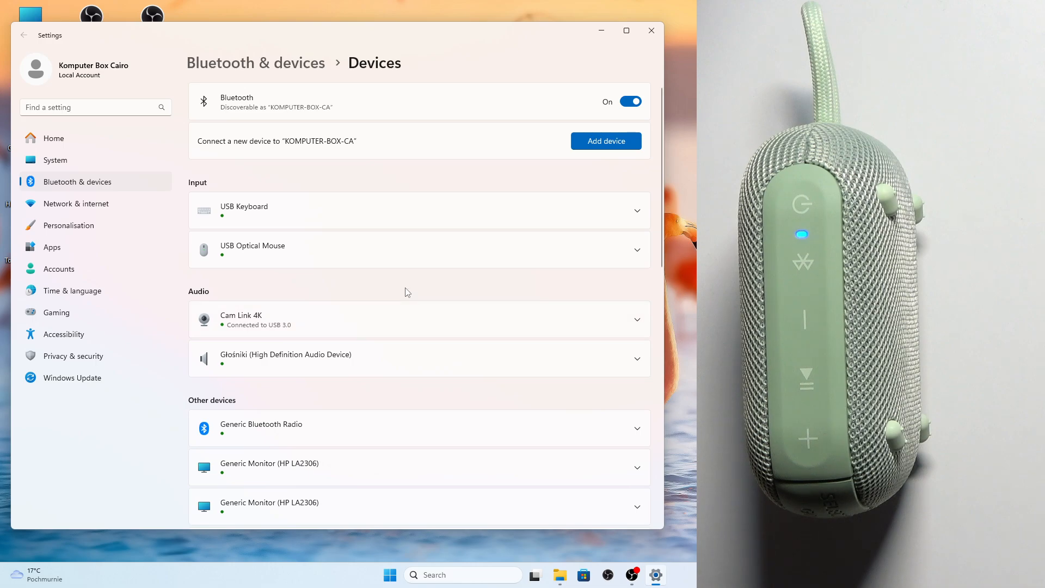